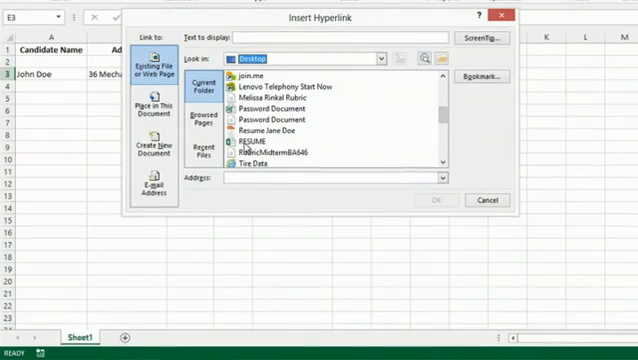
# - Dismiss the Insert Hyperlink dialog and start a new blank workbook
pyautogui.click(434, 200)
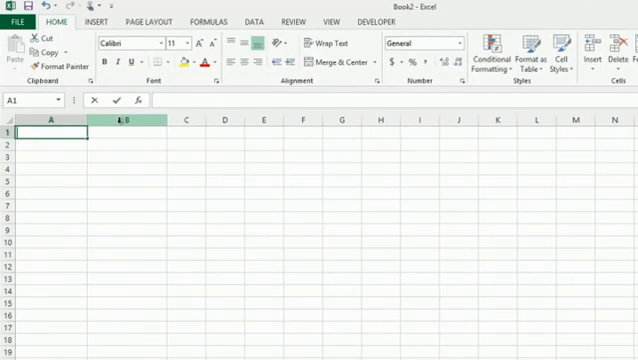
# - Enter the row-1 headings Candidate Name (A1), Address (B1) and Hired (C1)
pyautogui.write('Candidate Name')
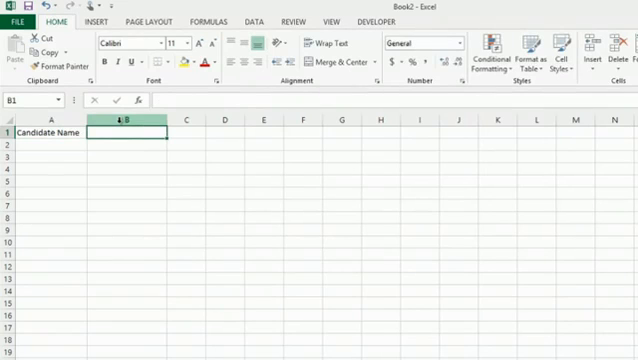
pyautogui.write('Address')
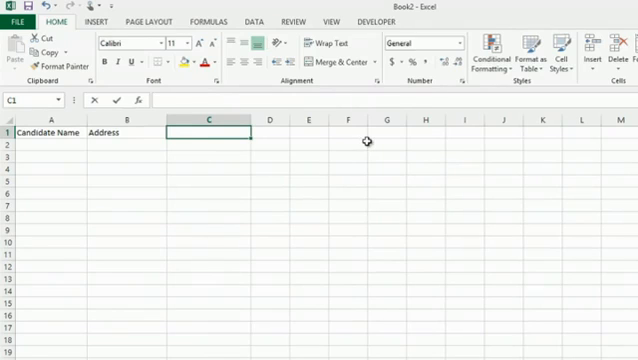
pyautogui.write('Hired')
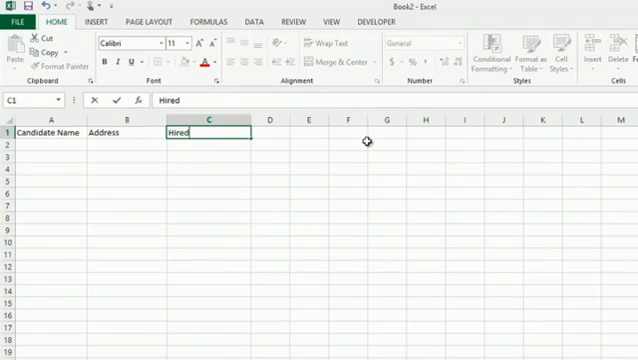
pyautogui.click(310, 154)
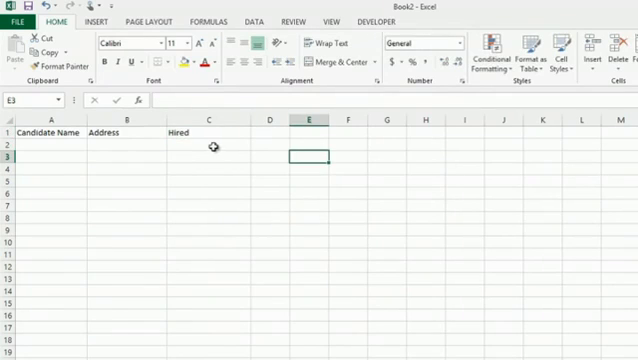
# - Merge C1:D1 via Format Cells so the Hired heading spans both columns
pyautogui.click(200, 132)
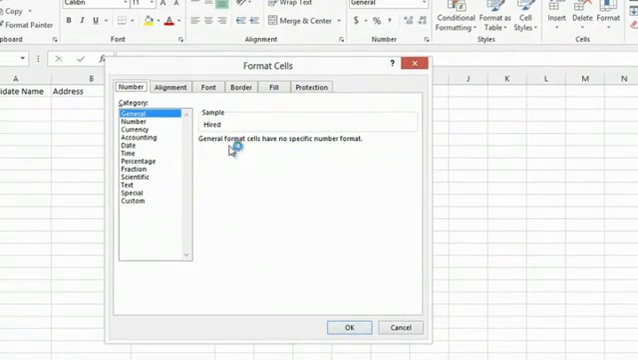
pyautogui.click(158, 88)
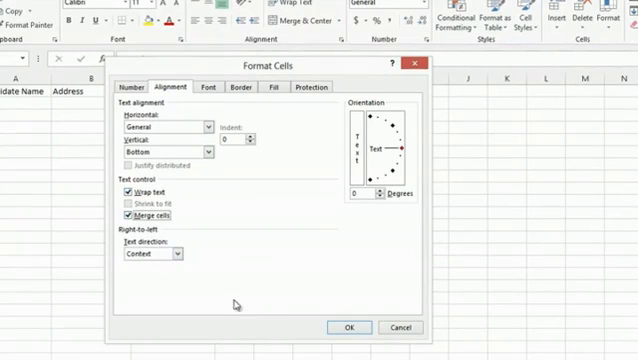
pyautogui.click(348, 328)
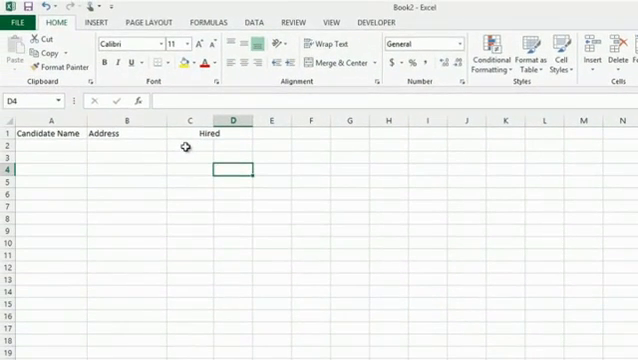
# - Add Yes in C2 and No in D2, bold the headings, and add Resume in E1
pyautogui.write('Yes')
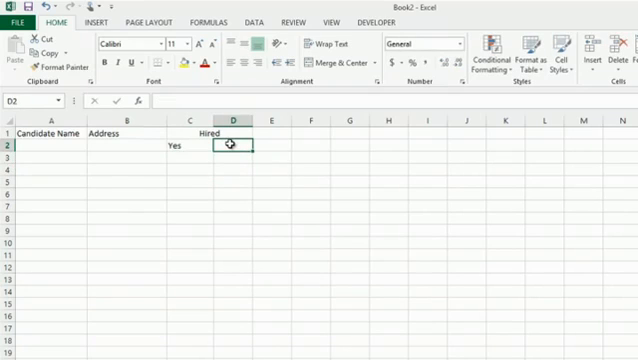
pyautogui.write('No')
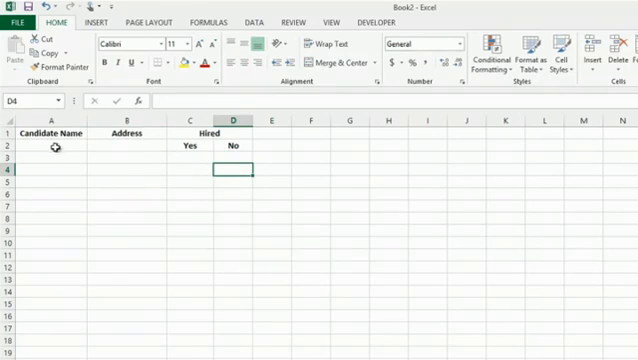
pyautogui.moveTo(62, 176)
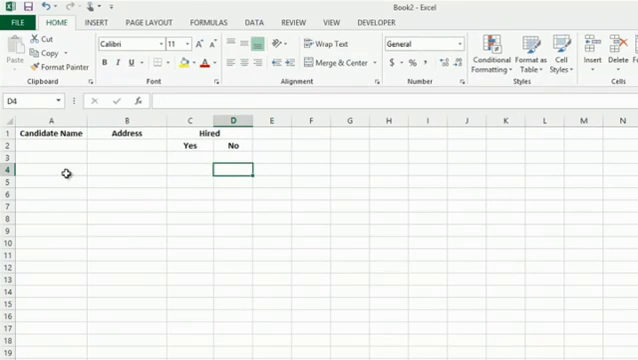
pyautogui.moveTo(304, 134)
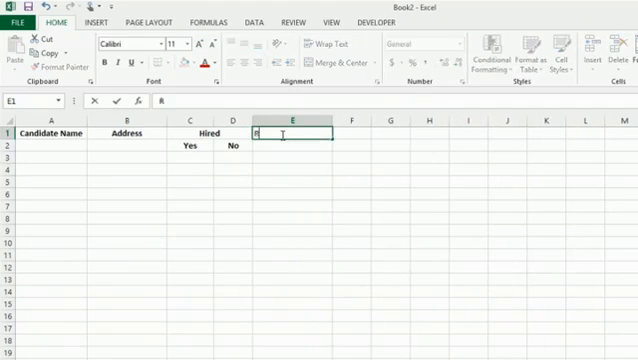
pyautogui.write('Resume')
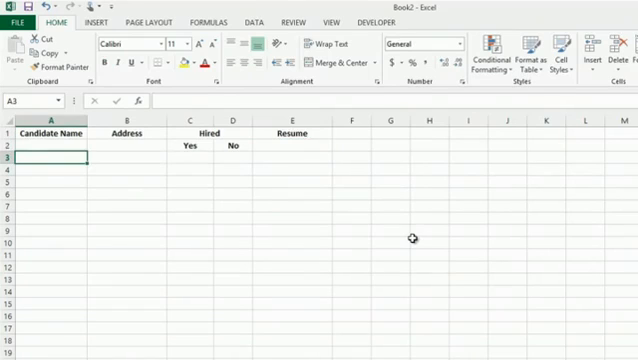
# - Enter John Doe in A3, 36 Mechanic Street in B3 and an x under Yes in C3
pyautogui.write('John Doe')
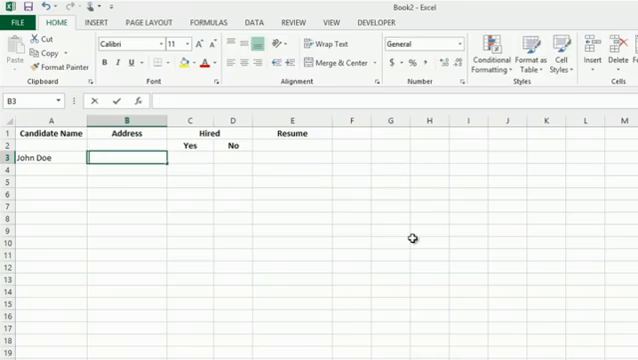
pyautogui.write('36 Mechanic Street')
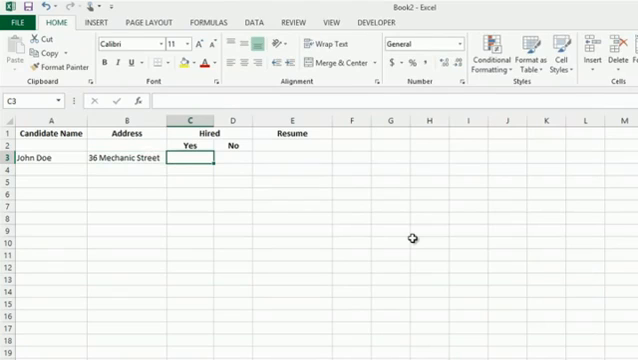
pyautogui.write('x')
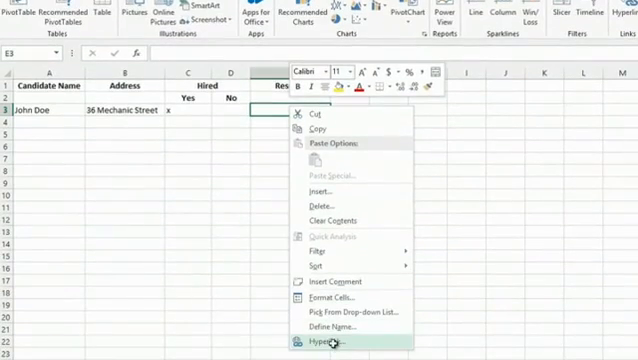
# - Hyperlink E3 to RESUME.xlsx on the Desktop for John Doe's resume
pyautogui.click(320, 344)
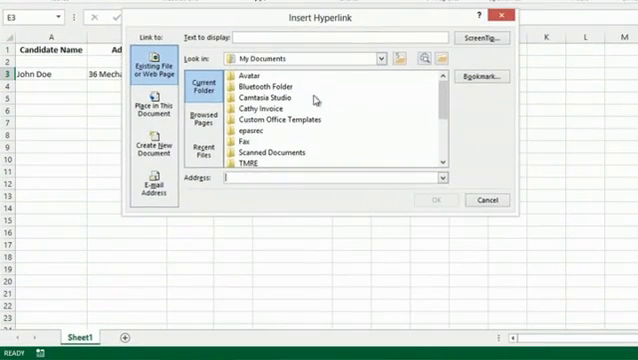
pyautogui.click(380, 56)
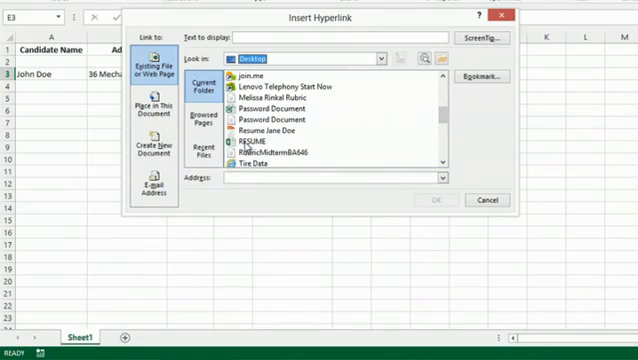
pyautogui.click(432, 200)
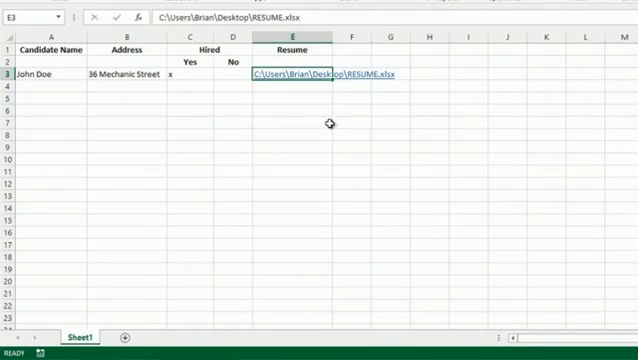